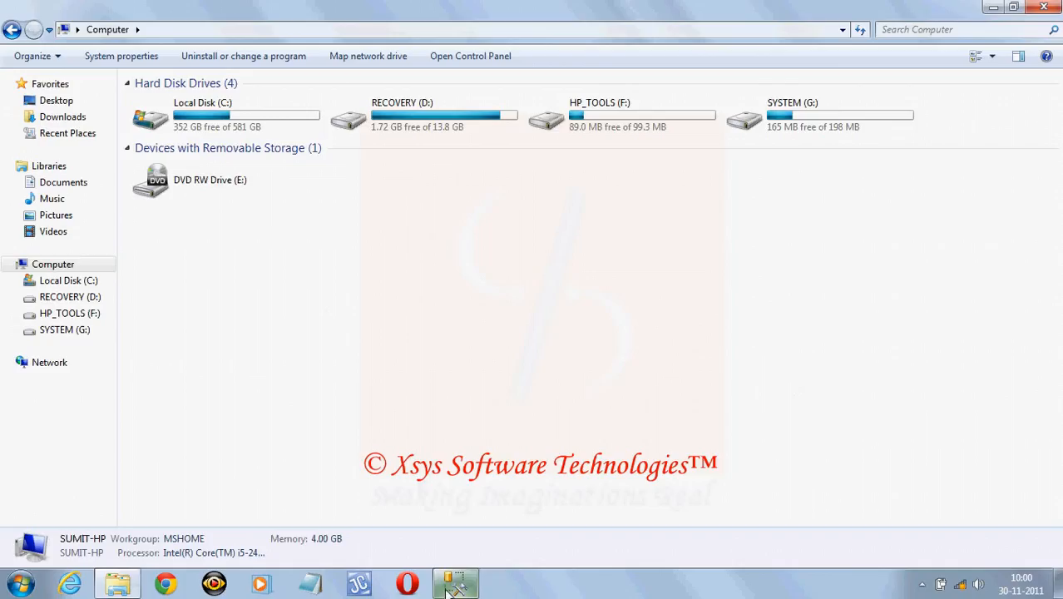
Browse to C:\My project and select the Swastik_Data.MDF file
left_click(224, 115)
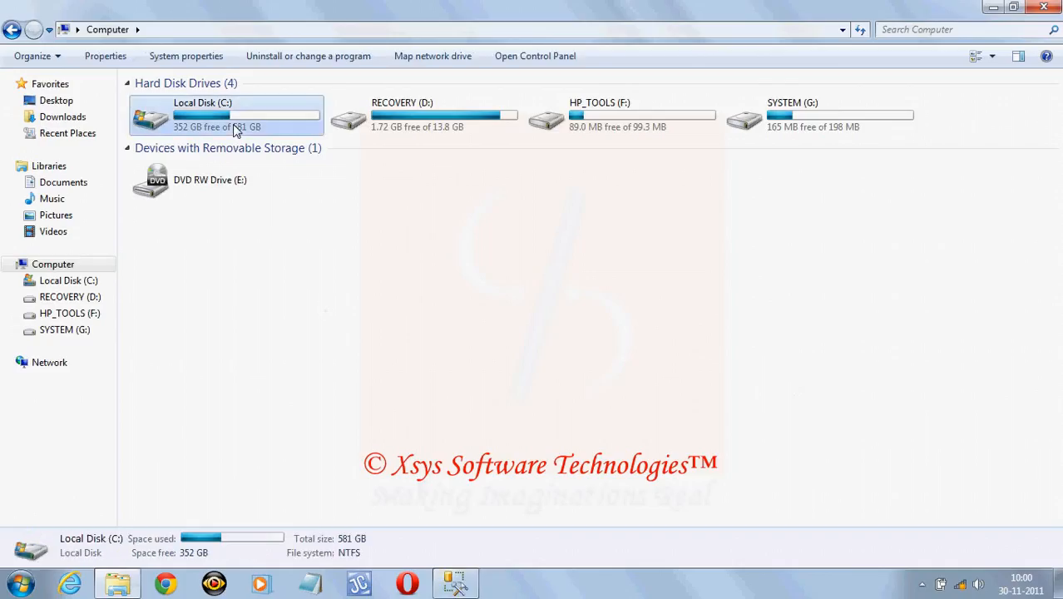
double_click(225, 115)
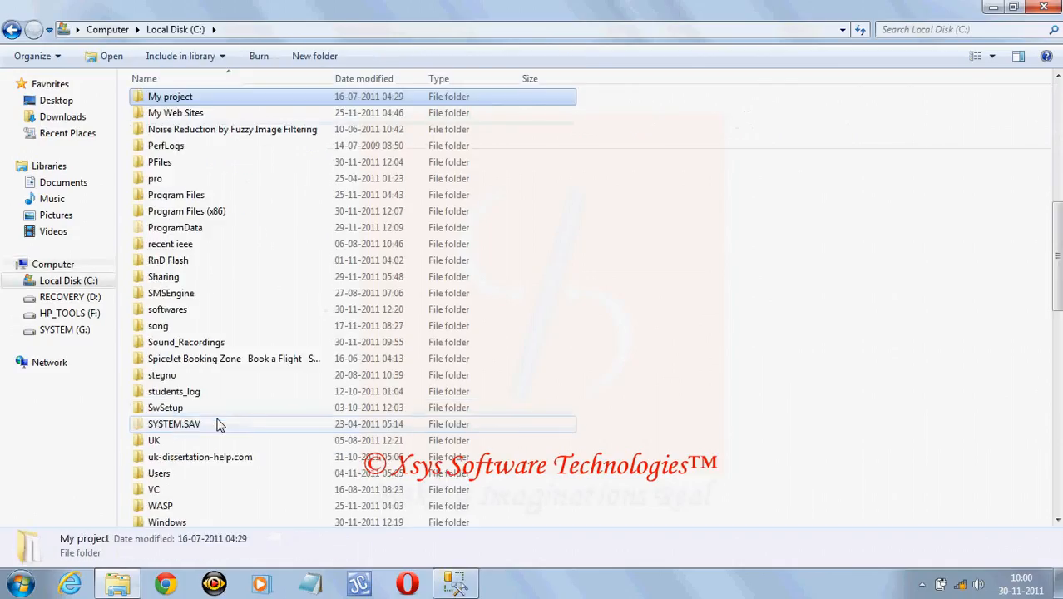
double_click(170, 95)
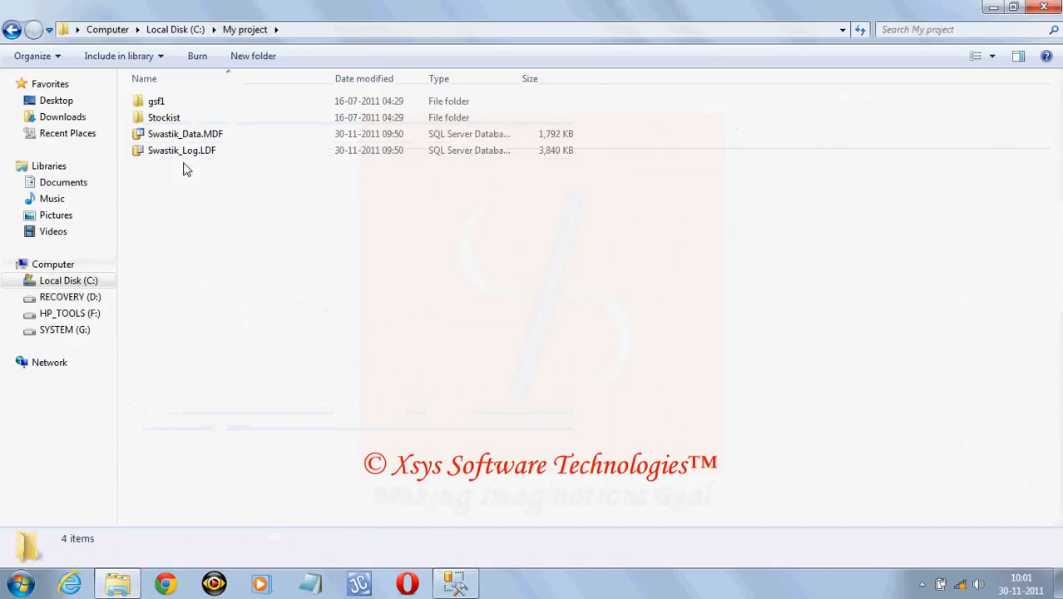
left_click(184, 133)
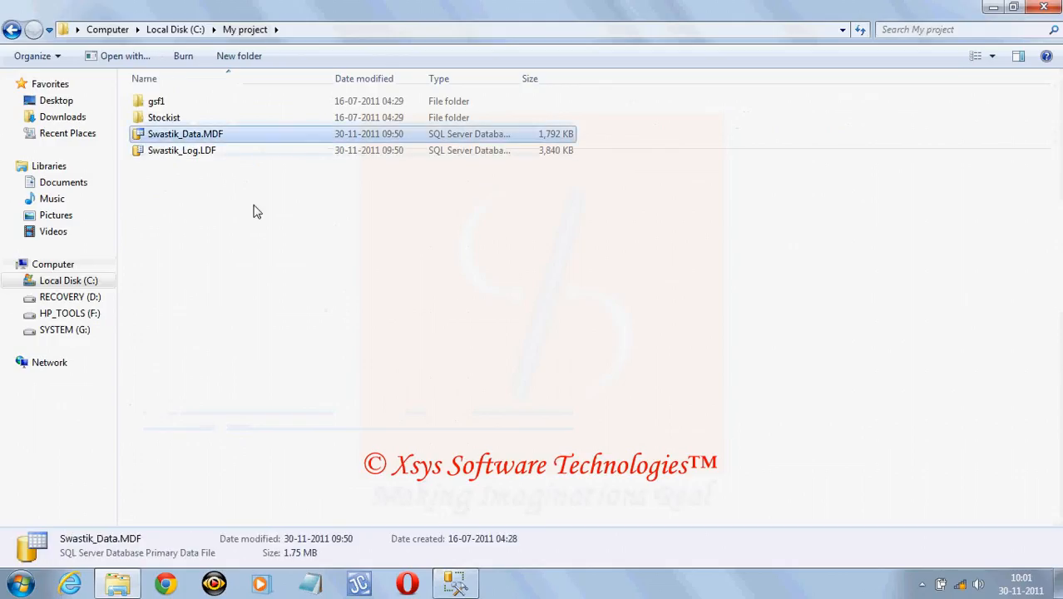
mouse_move(472, 569)
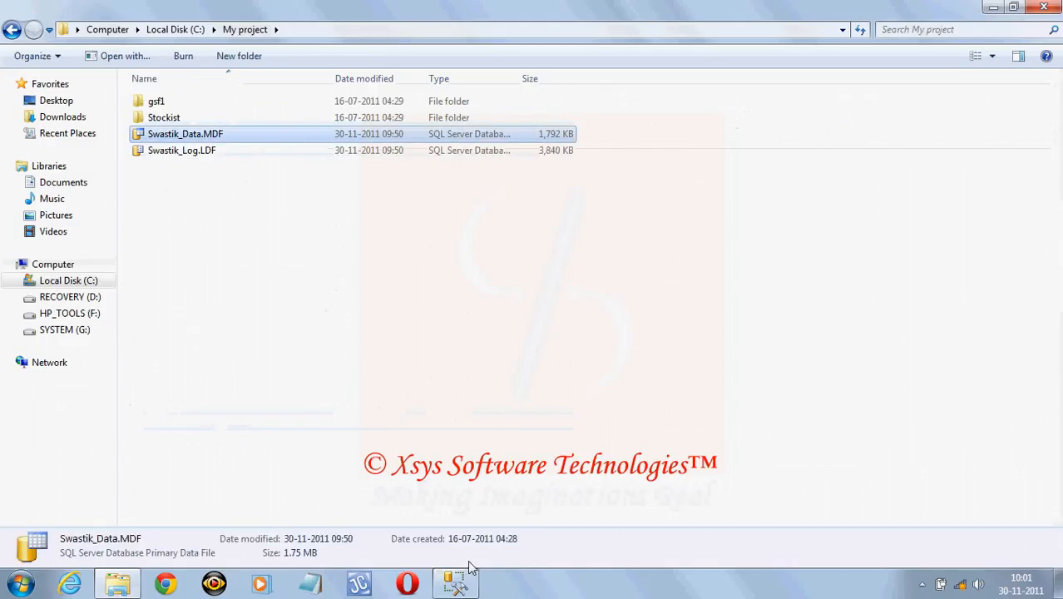
mouse_move(456, 582)
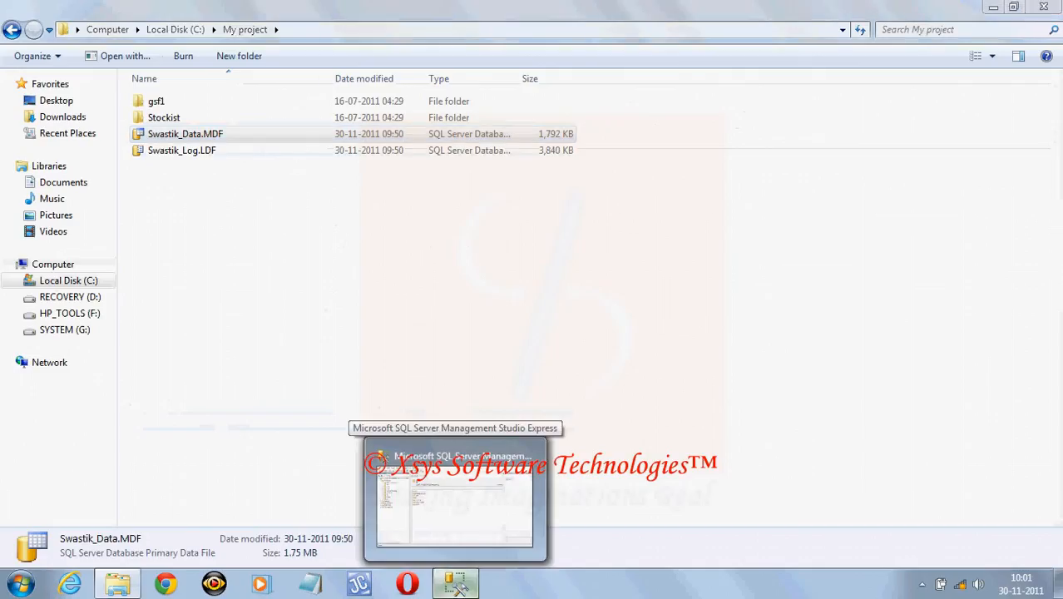
From the Databases node, start Attach and browse for a database file to add
left_click(455, 496)
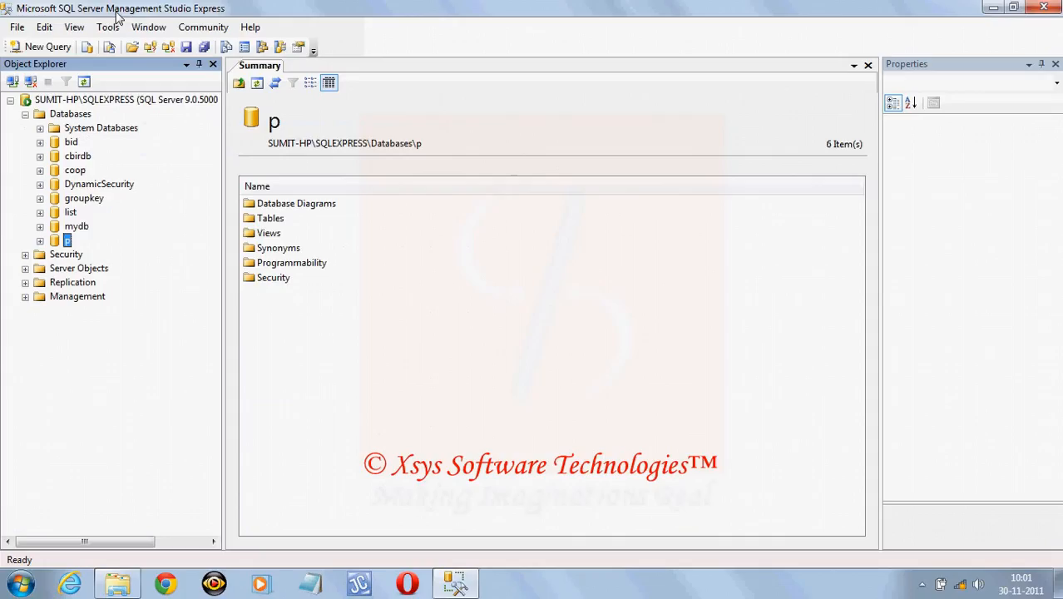
mouse_move(73, 113)
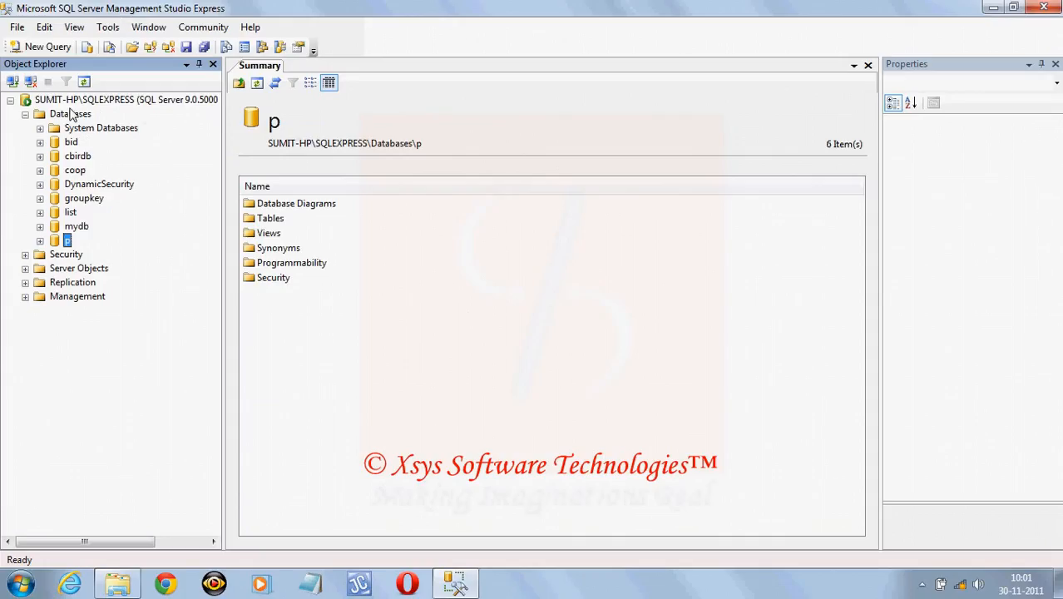
right_click(70, 113)
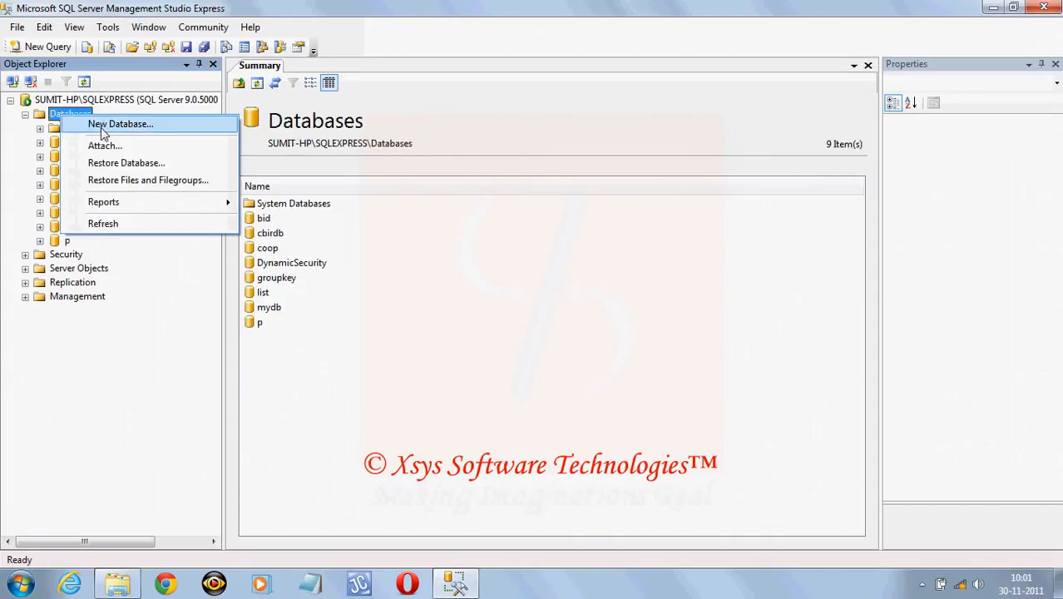
left_click(105, 146)
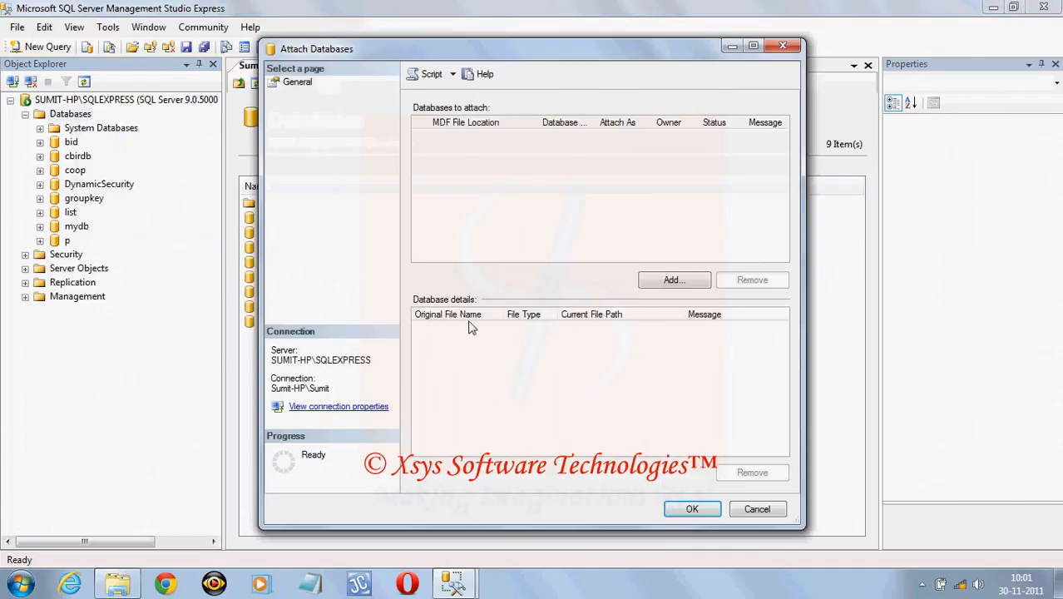
left_click(674, 279)
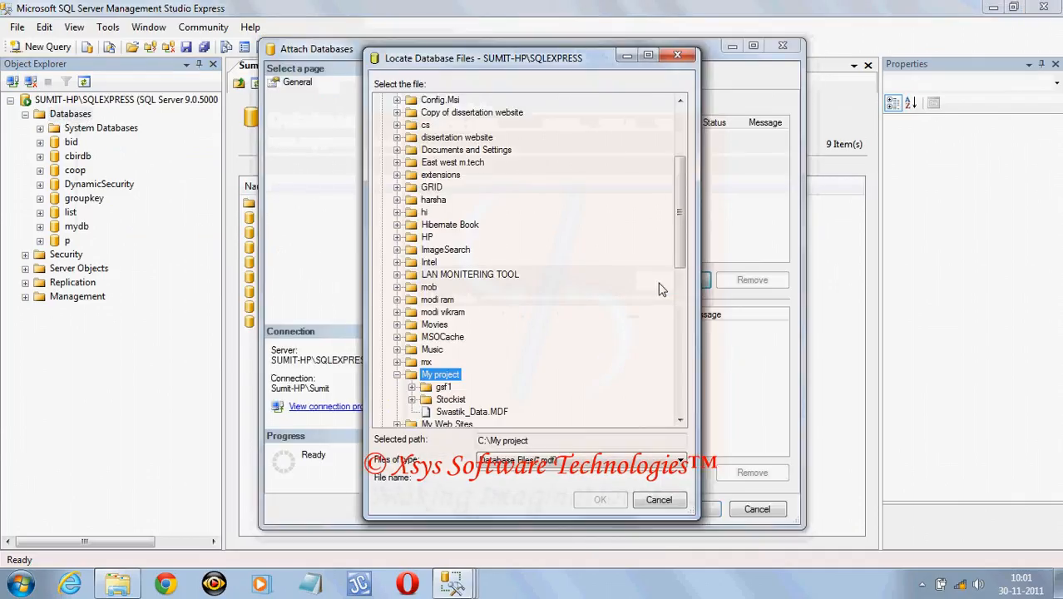
mouse_move(436, 386)
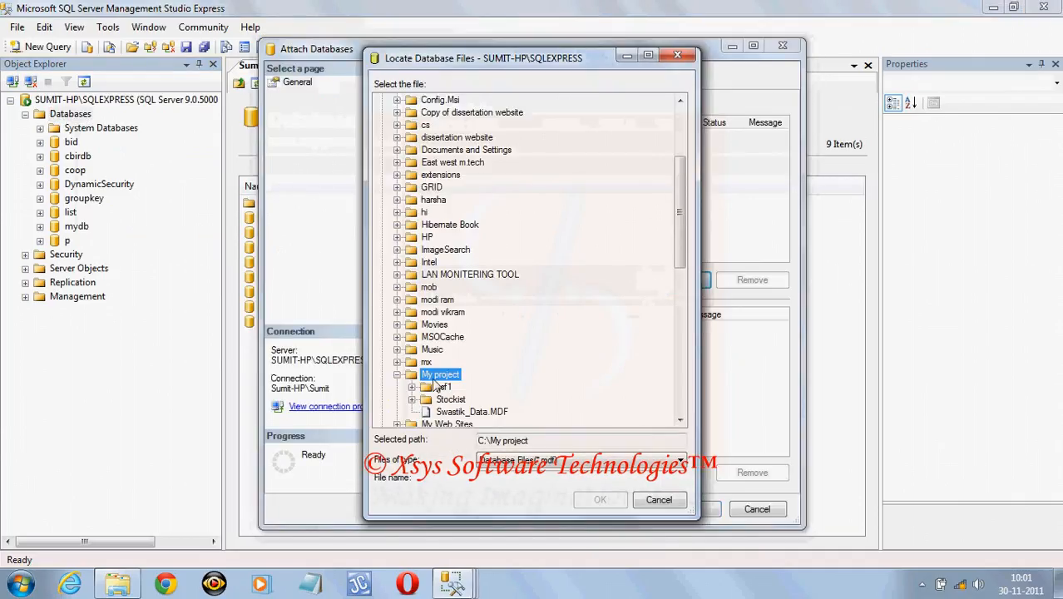
mouse_move(439, 400)
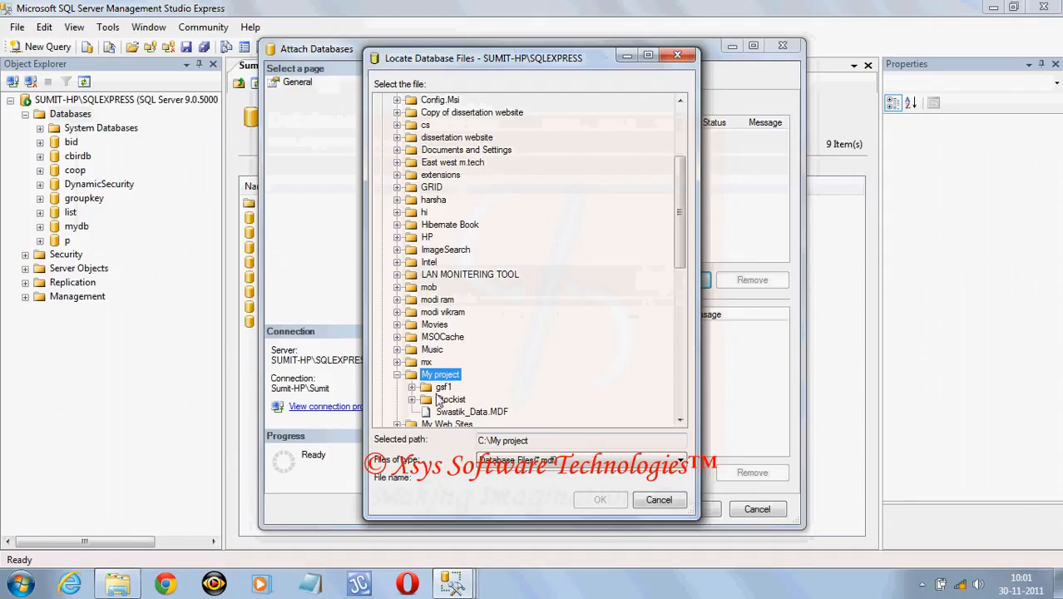
Attach the Swastik database from C:\My project\Swastik_Data.MDF
left_click(473, 413)
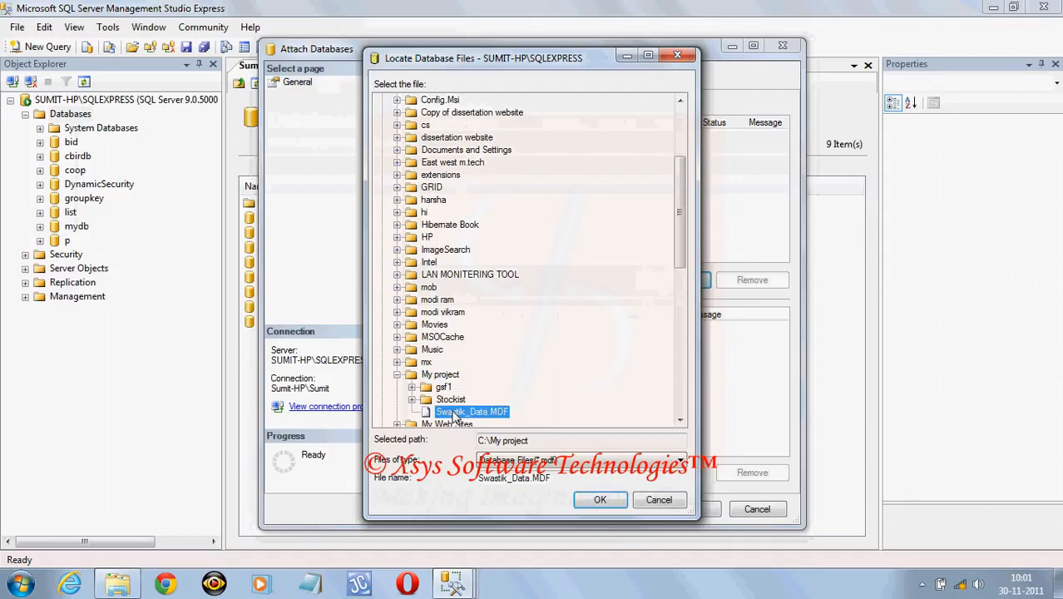
left_click(598, 499)
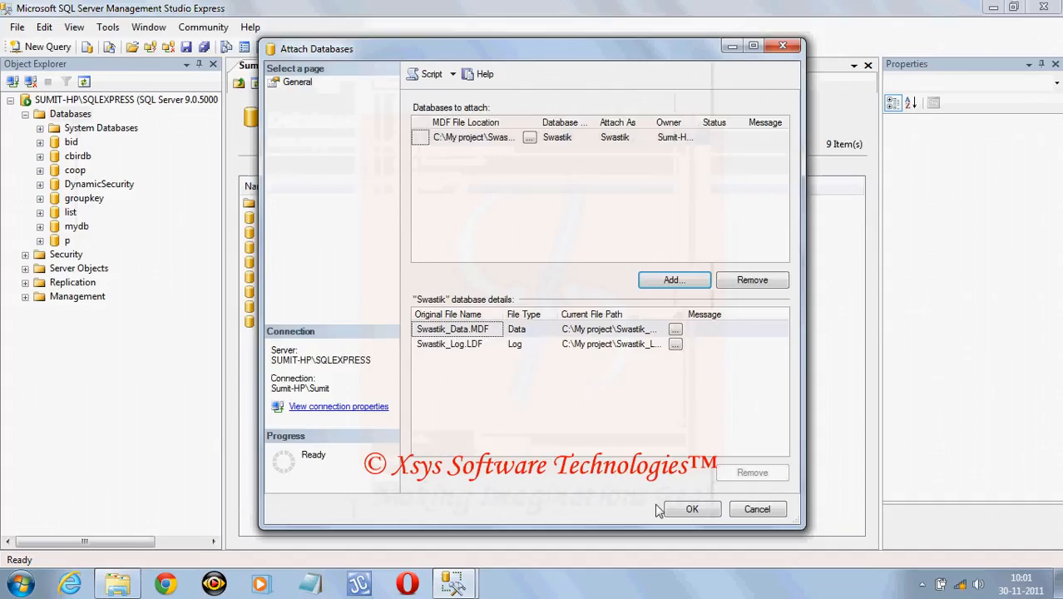
left_click(690, 508)
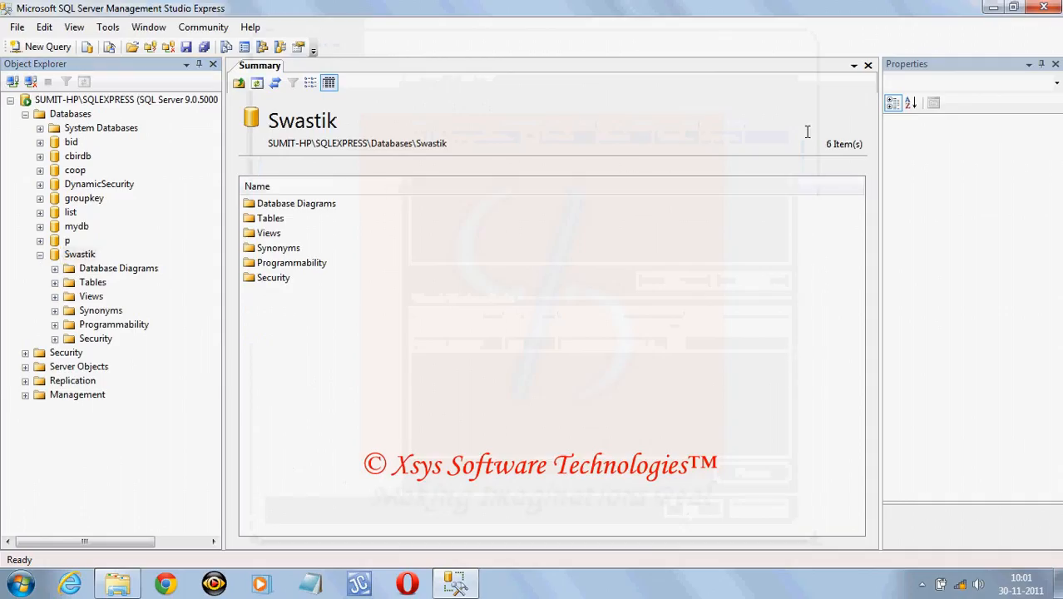
mouse_move(175, 529)
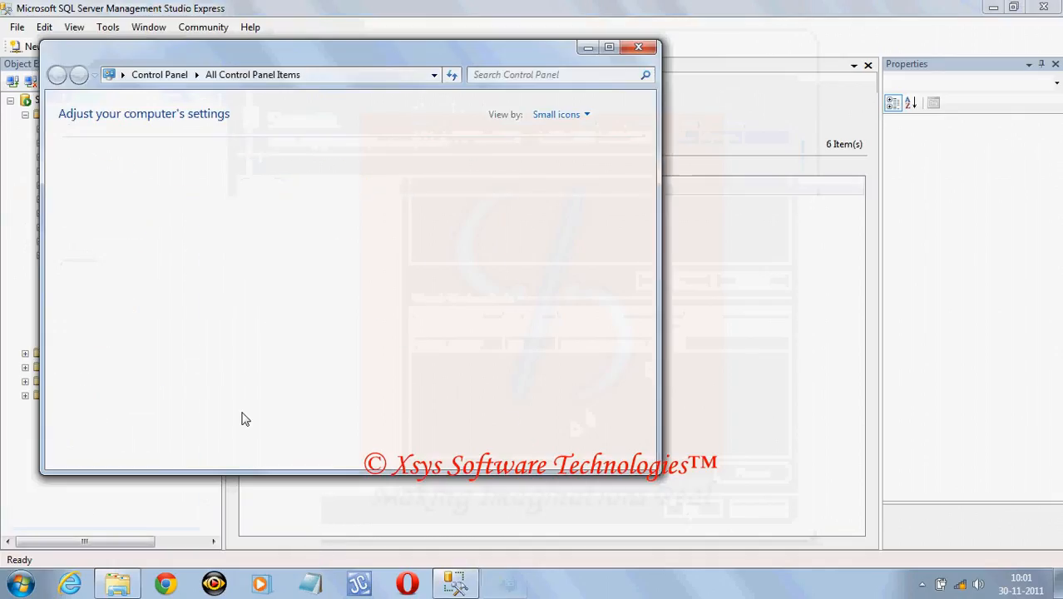
mouse_move(302, 166)
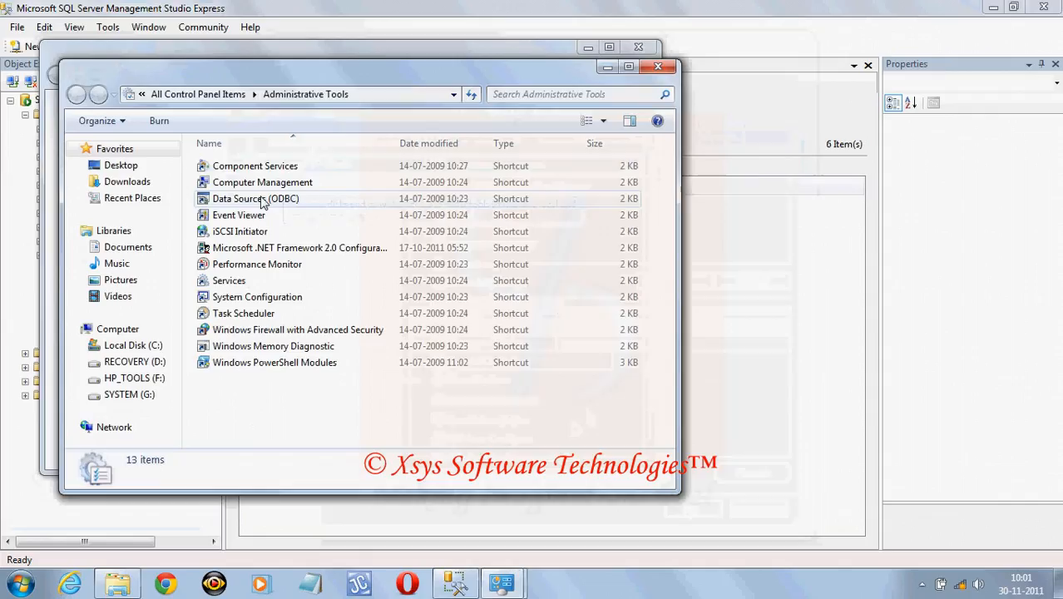
Add a new user data source using the SQL Server driver
double_click(257, 198)
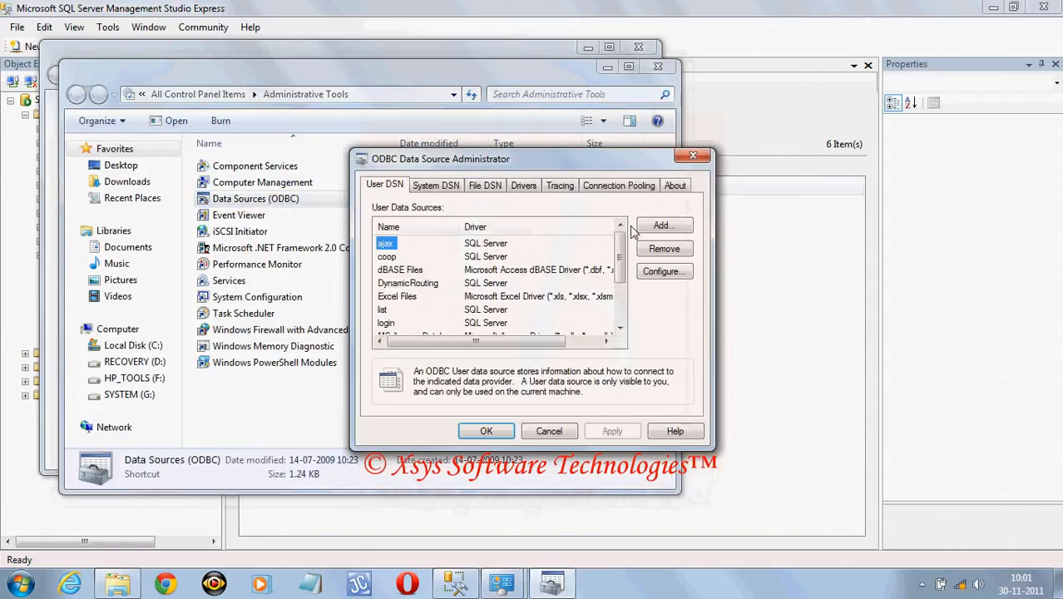
left_click(664, 224)
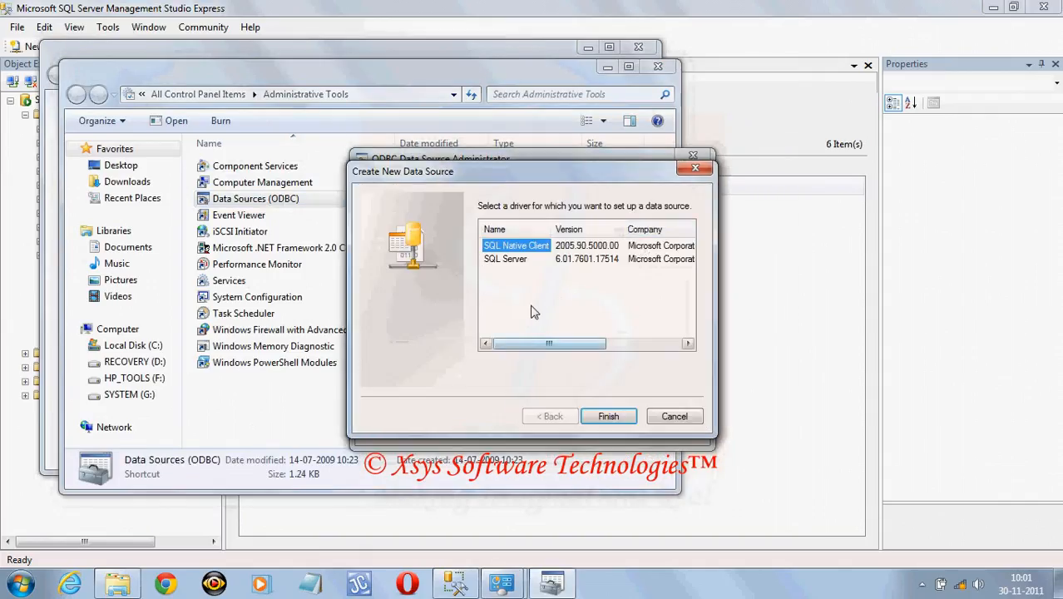
left_click(506, 260)
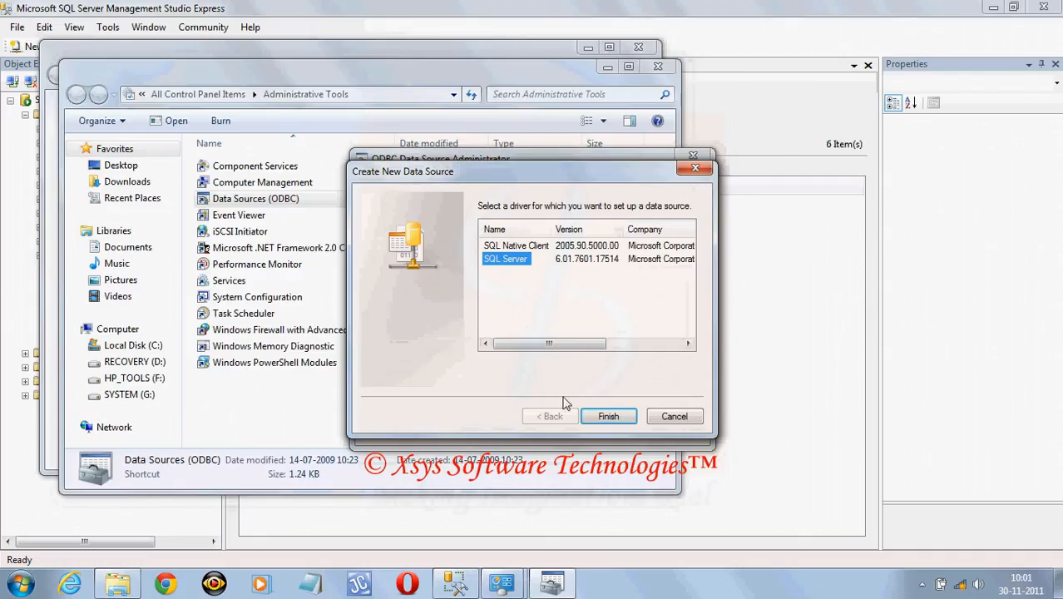
left_click(608, 416)
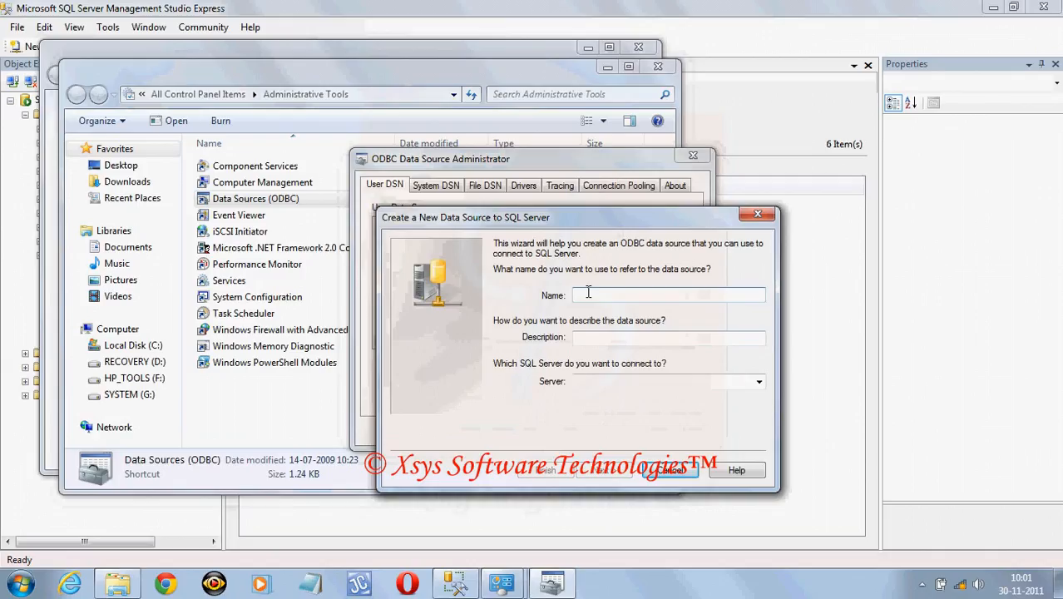
Name the new data source swastik_xsys
type("s")
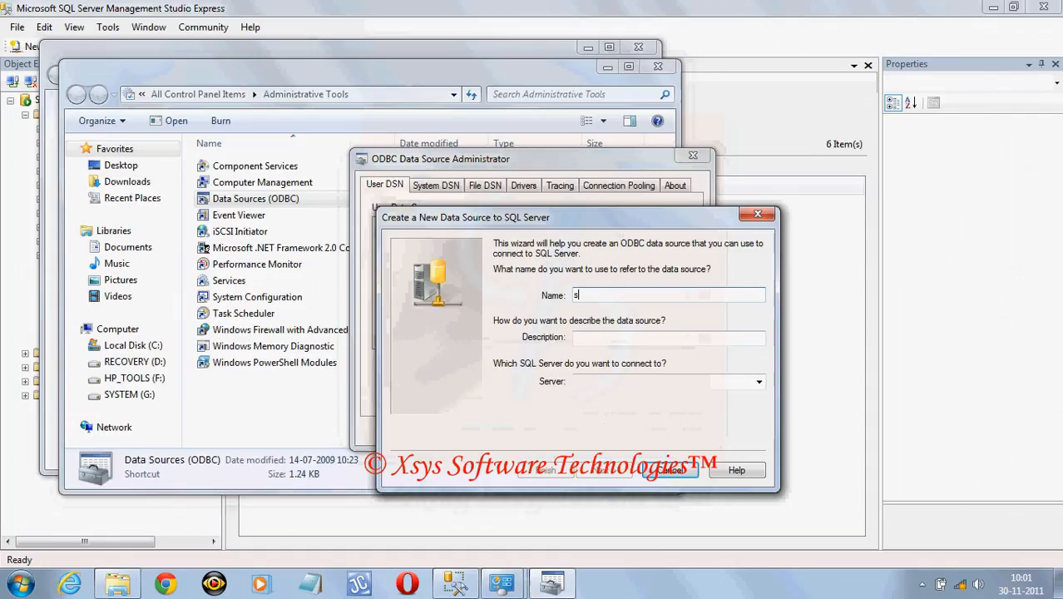
type("wastik")
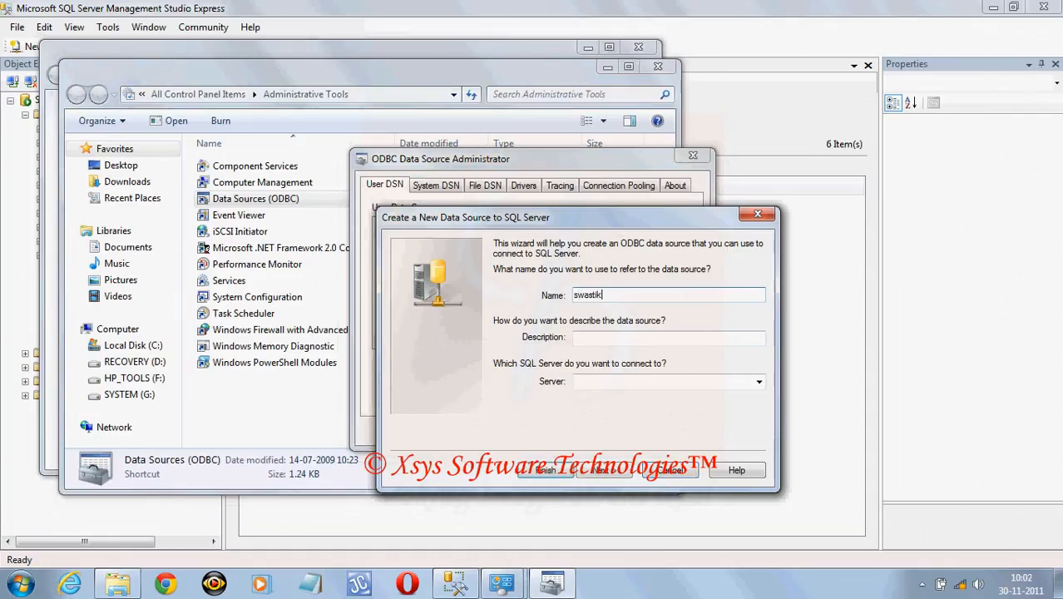
type("_")
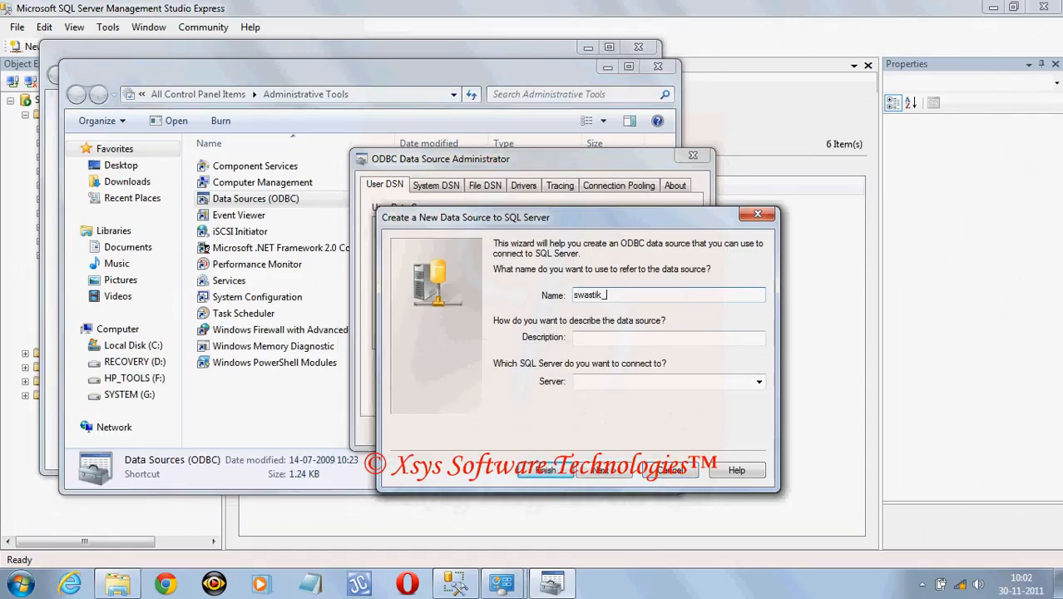
type("xsys")
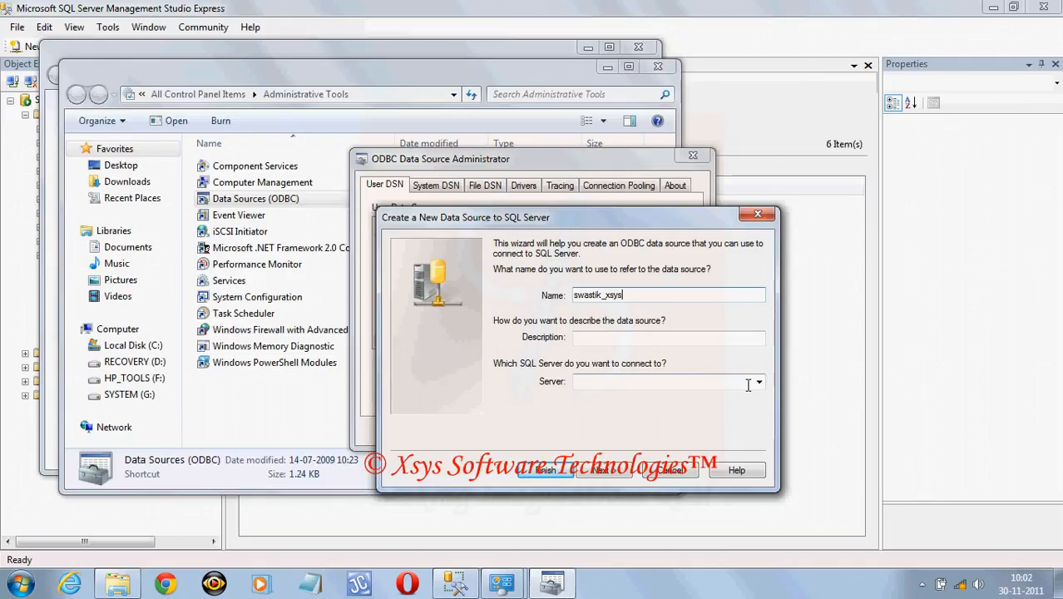
mouse_move(868, 336)
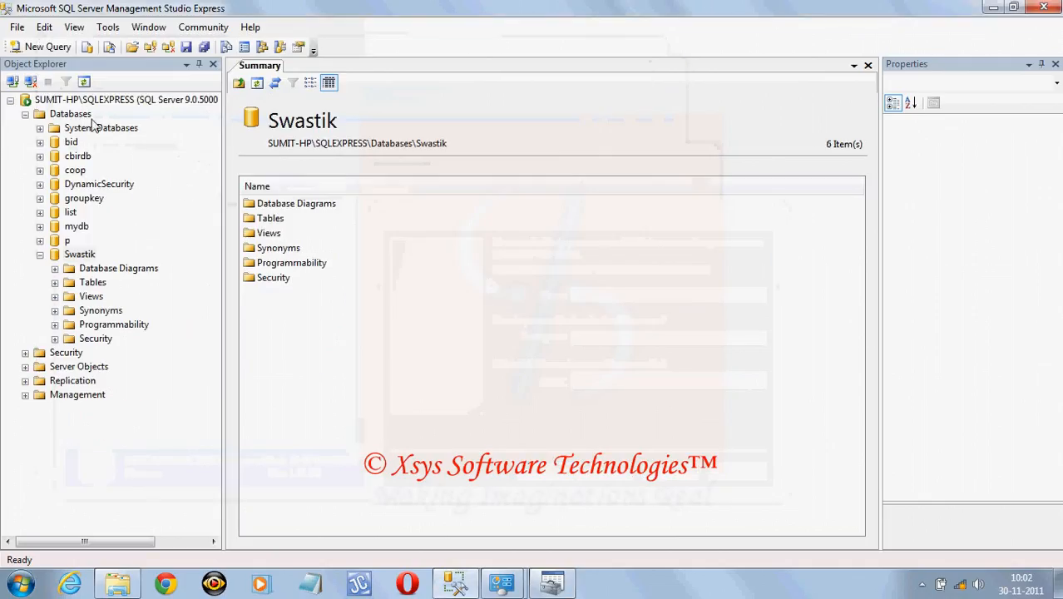
View the server instance's properties to note its name, then close them
right_click(125, 100)
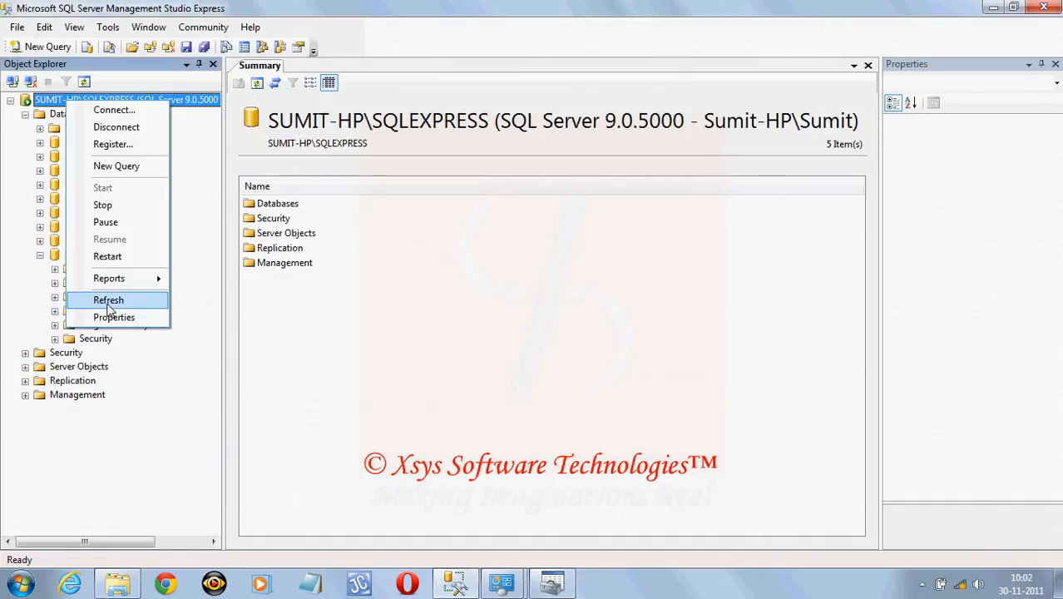
left_click(113, 316)
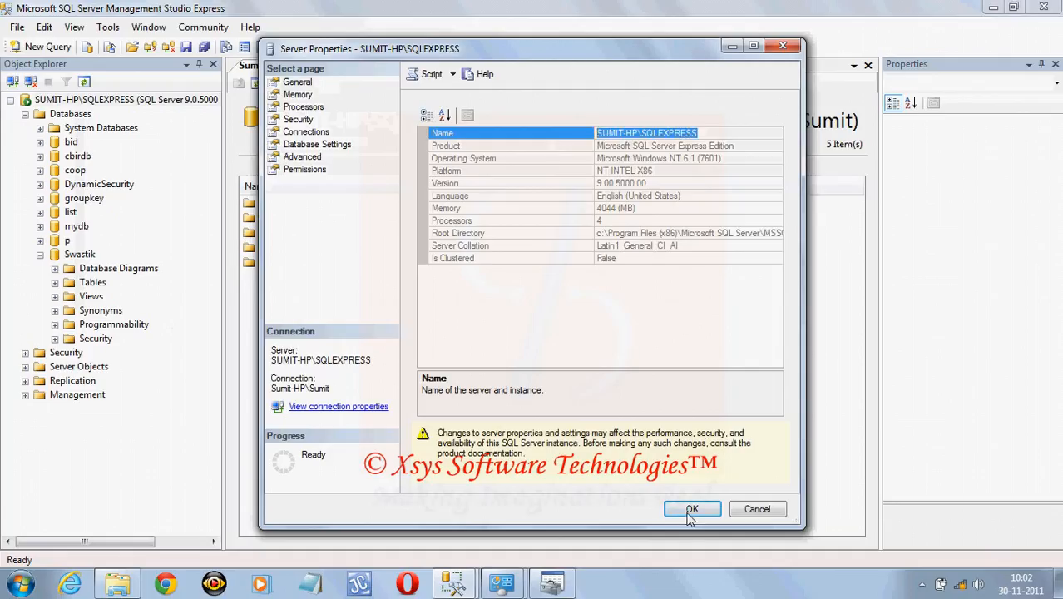
left_click(690, 509)
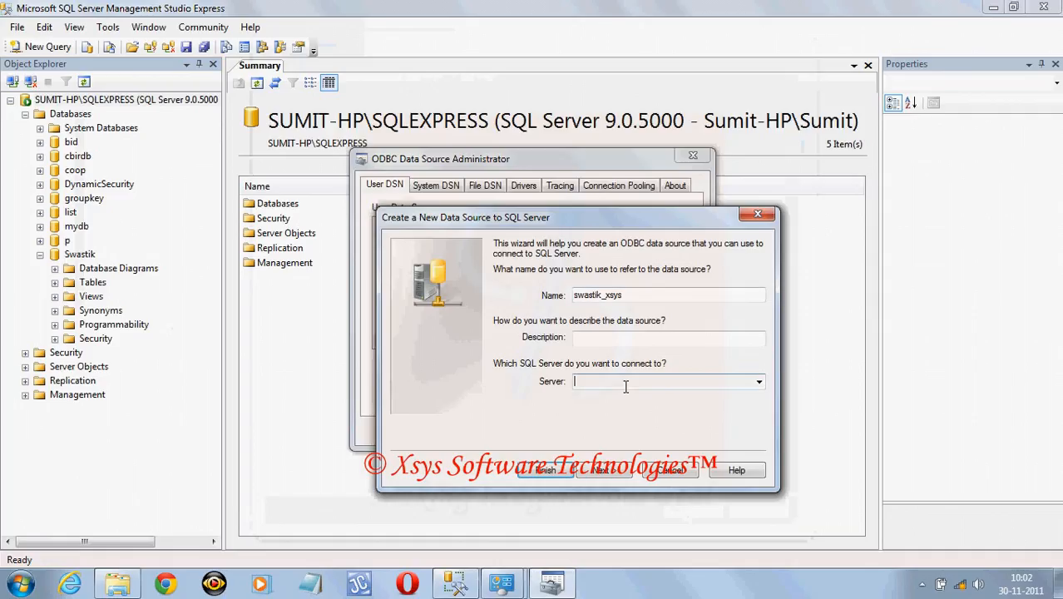
Keep Windows NT authentication, make Swastik the default database, and finish the data source
left_click(602, 469)
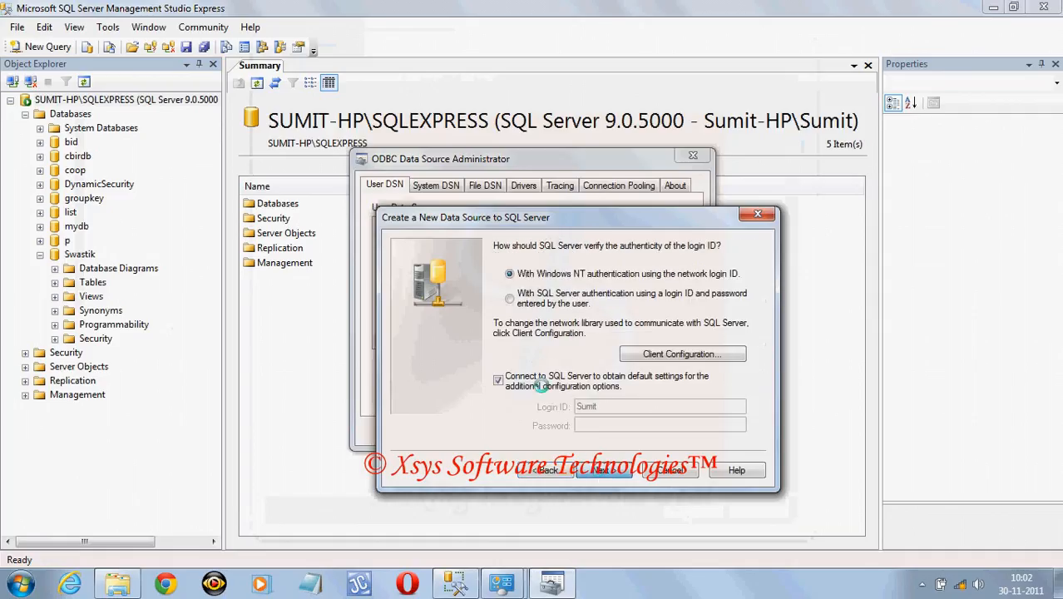
left_click(605, 469)
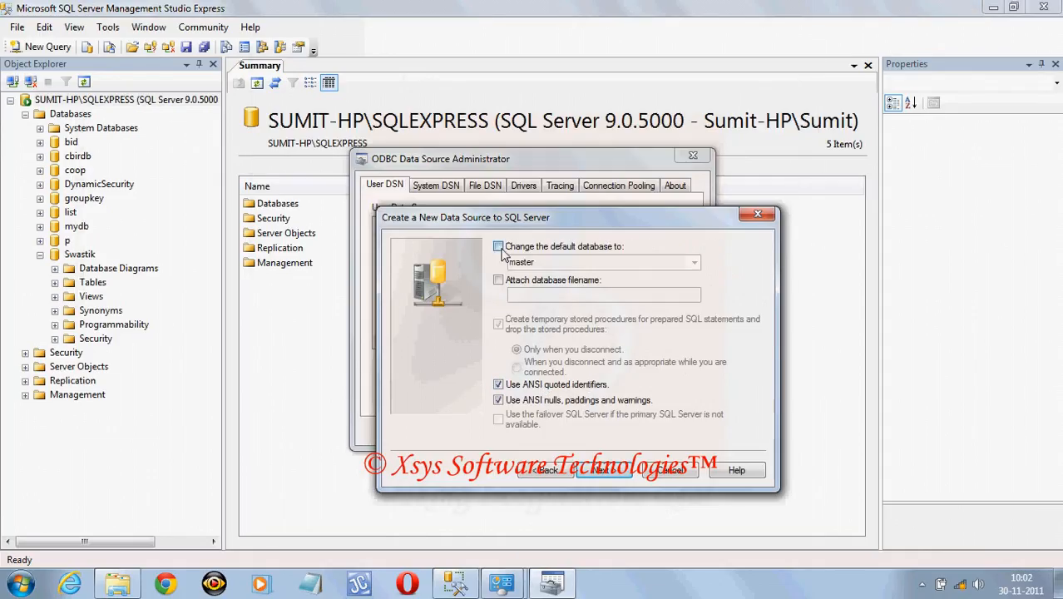
left_click(695, 262)
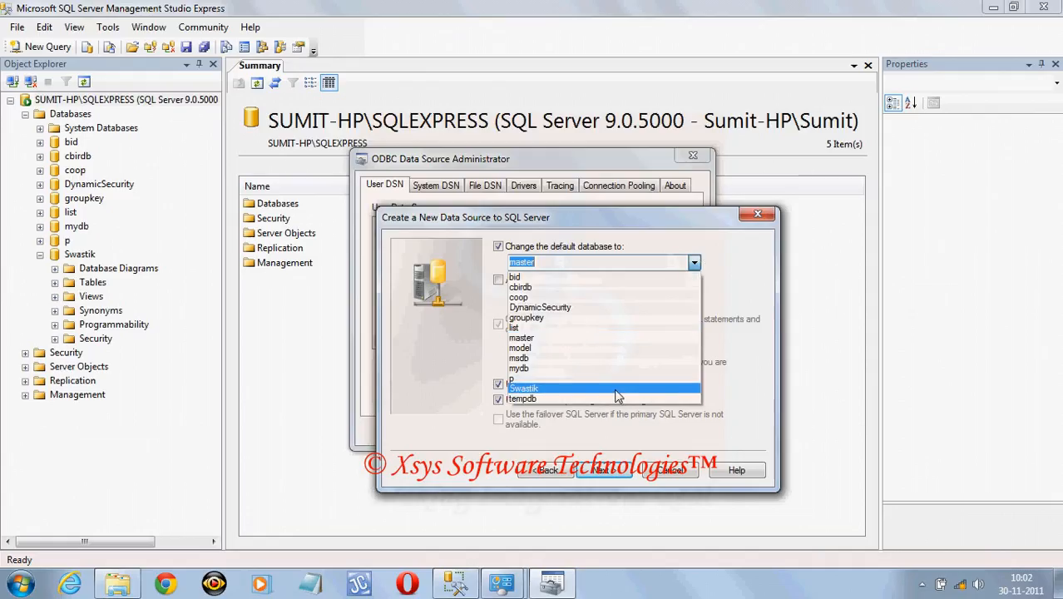
left_click(604, 469)
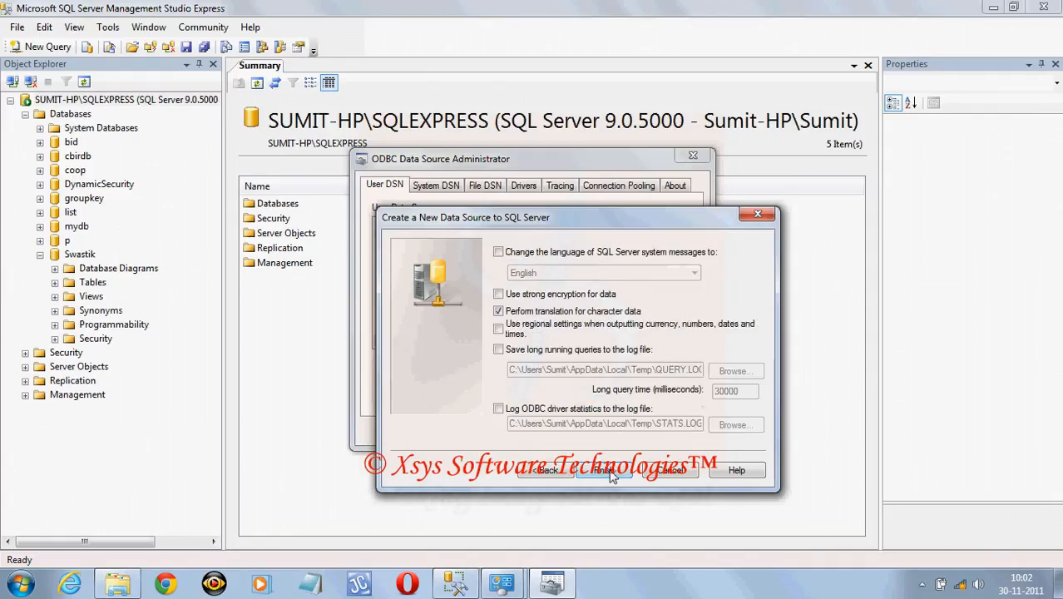
left_click(605, 468)
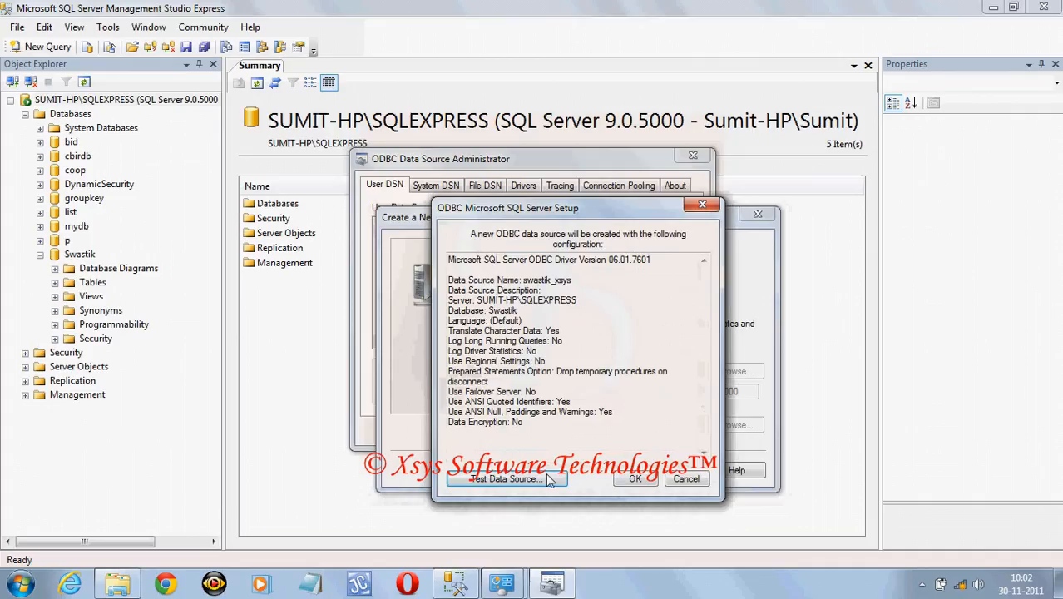
Test the swastik_xsys connection successfully, confirm it, and close the administrator
left_click(506, 479)
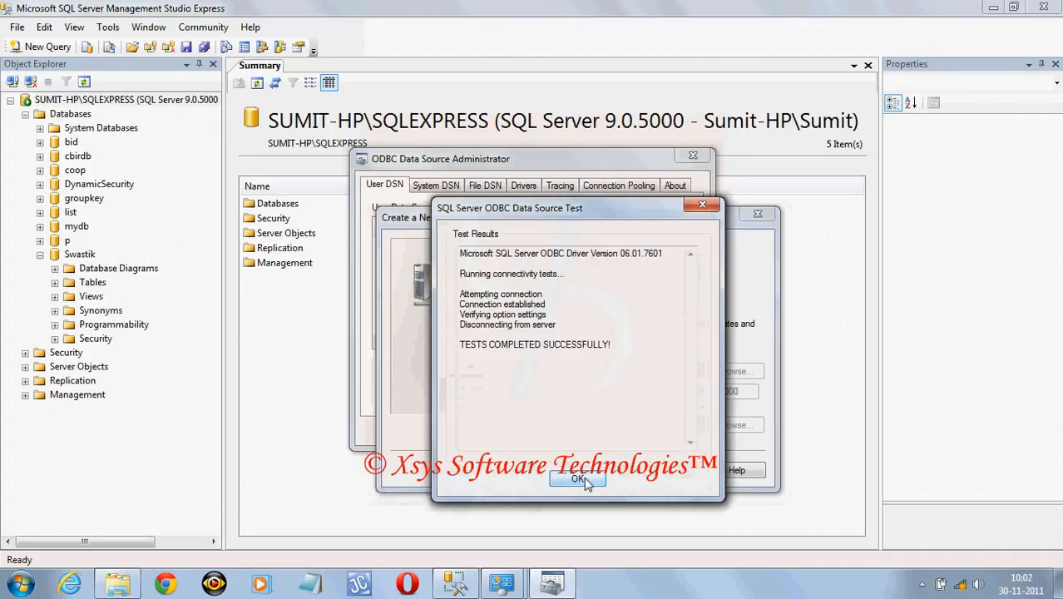
left_click(578, 479)
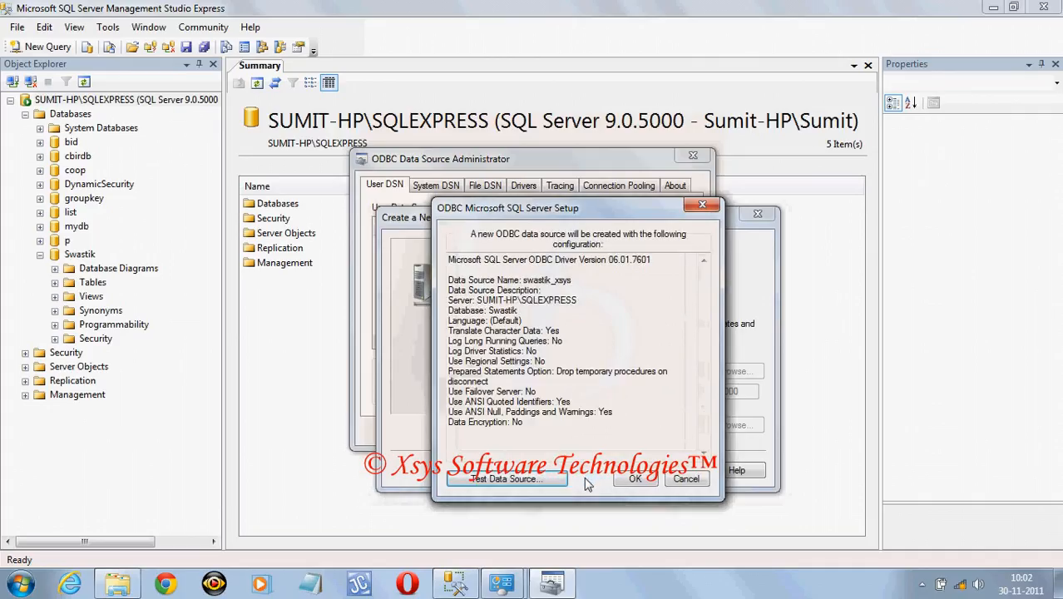
left_click(634, 478)
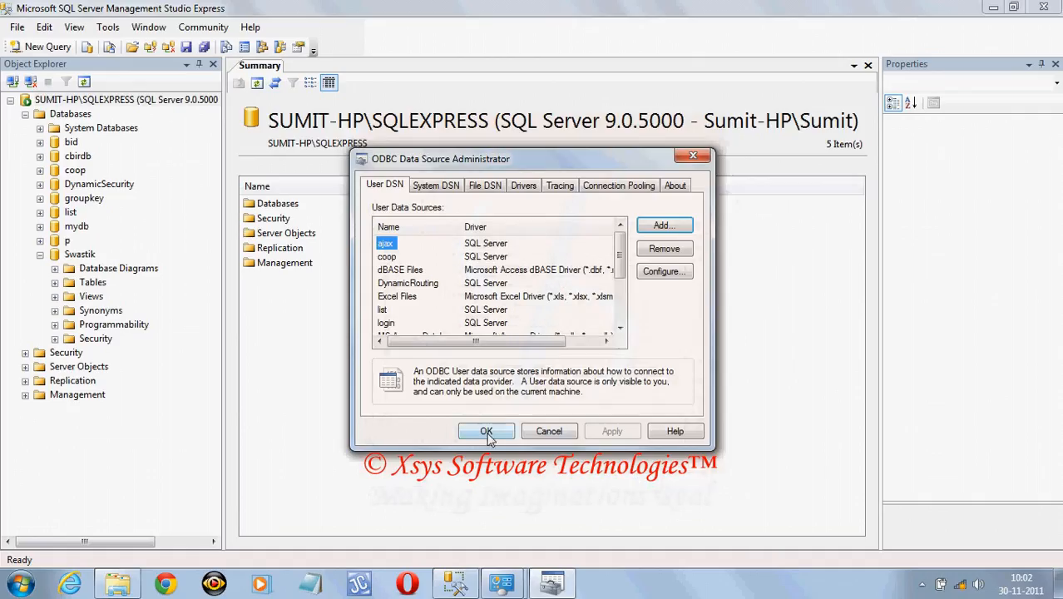
left_click(485, 431)
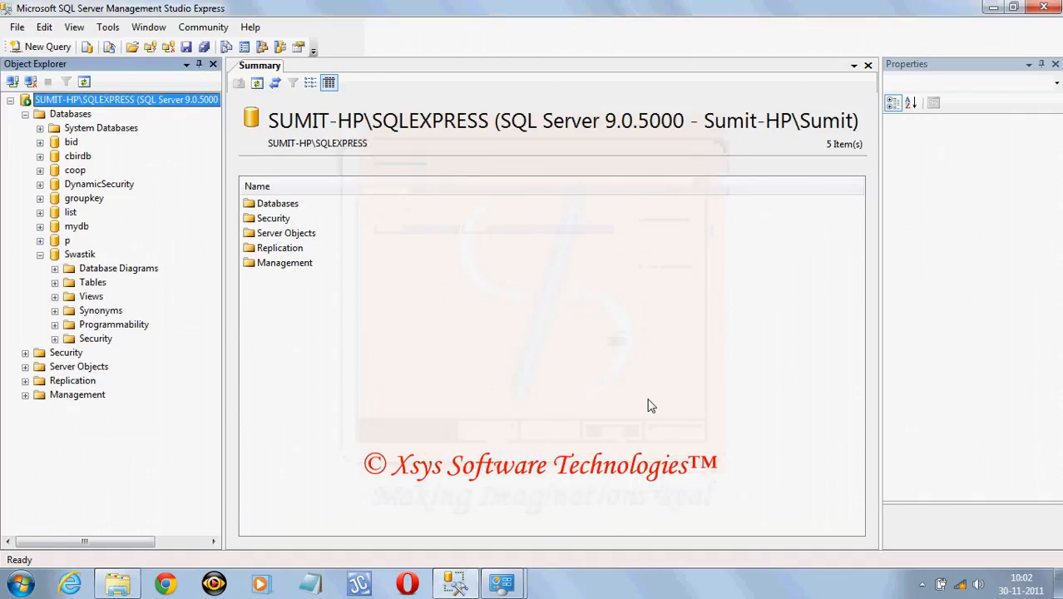